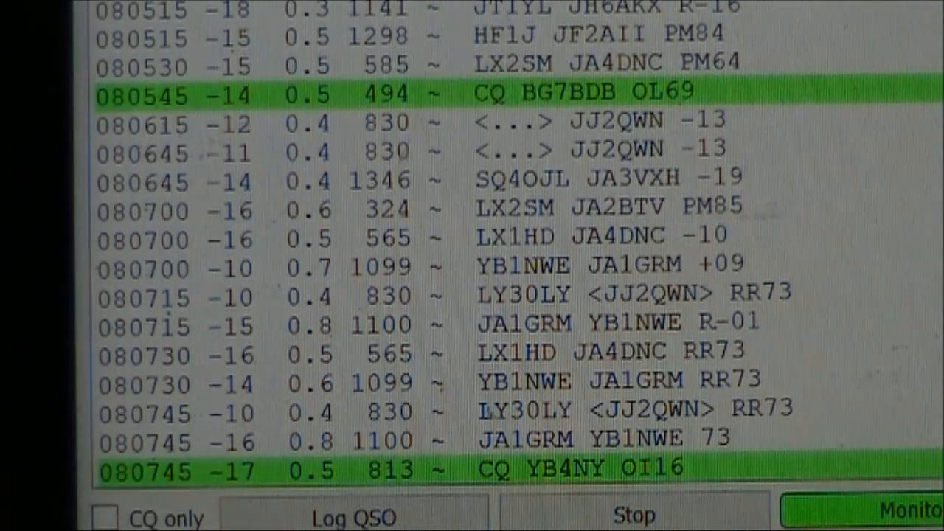
{"action": "scroll", "scroll_direction": "down", "scroll_amount": 3}
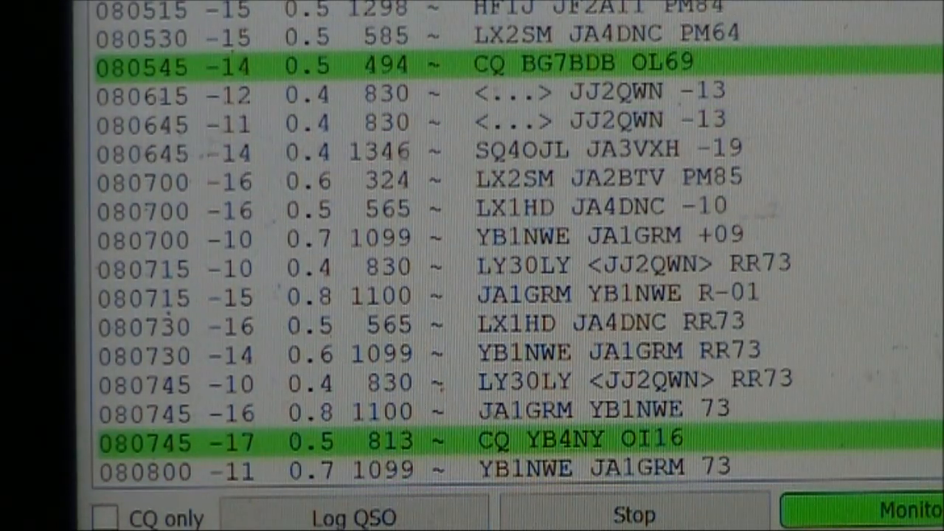
{"action": "scroll", "scroll_direction": "down", "scroll_amount": 3}
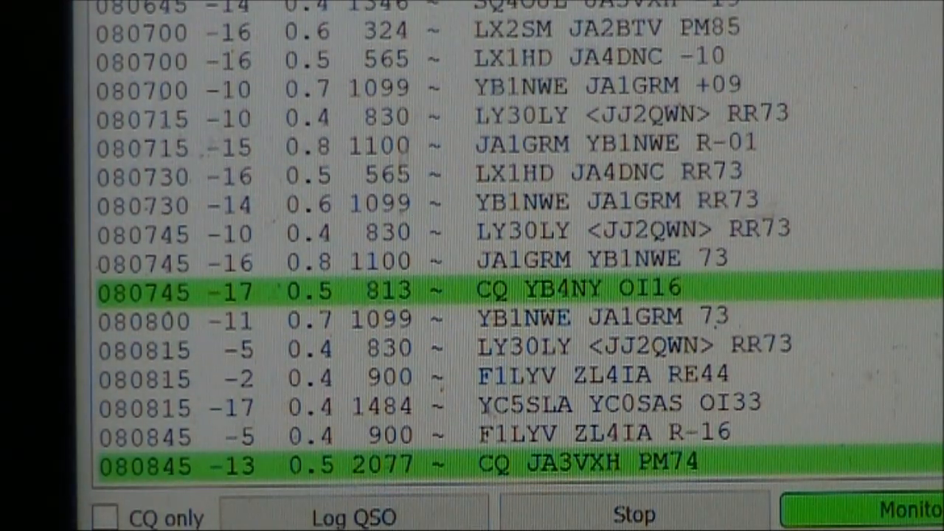
{"action": "scroll", "scroll_direction": "down", "scroll_amount": 3}
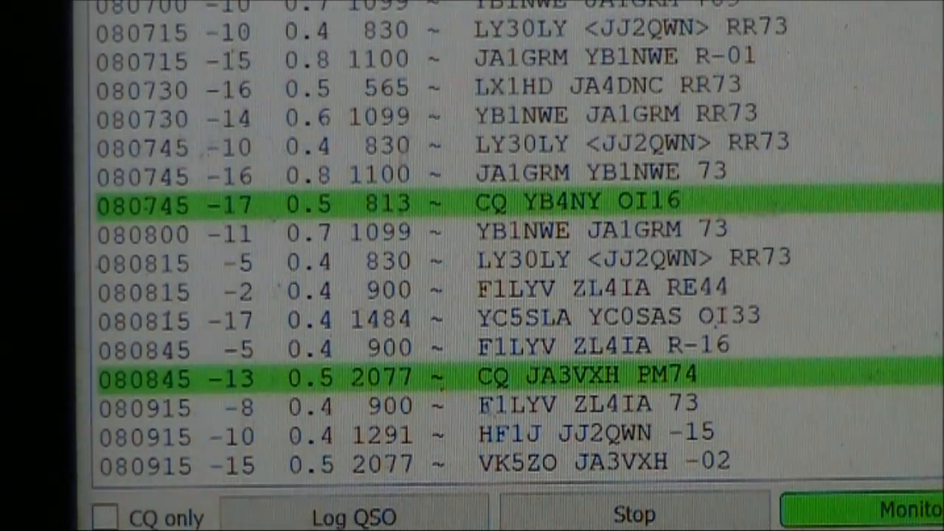
{"action": "scroll", "scroll_direction": "down", "scroll_amount": 3}
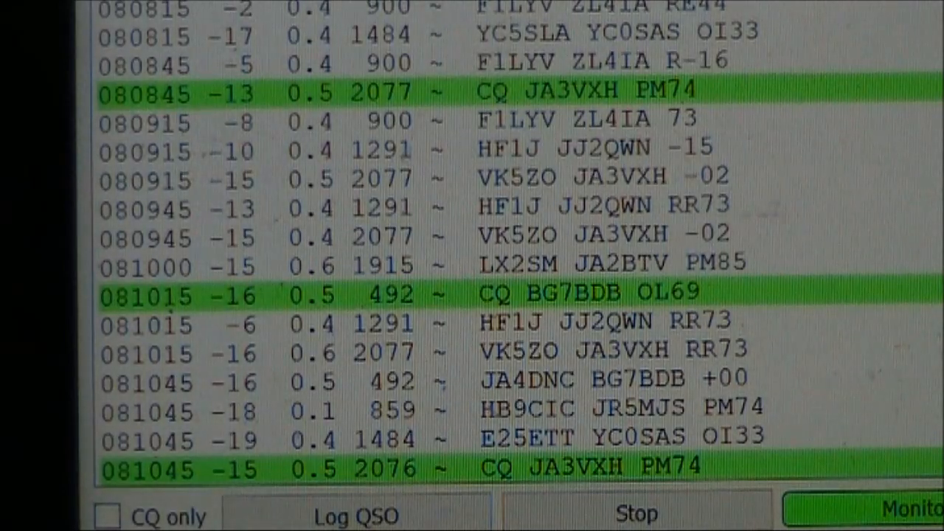
{"action": "scroll", "scroll_direction": "down", "scroll_amount": 3}
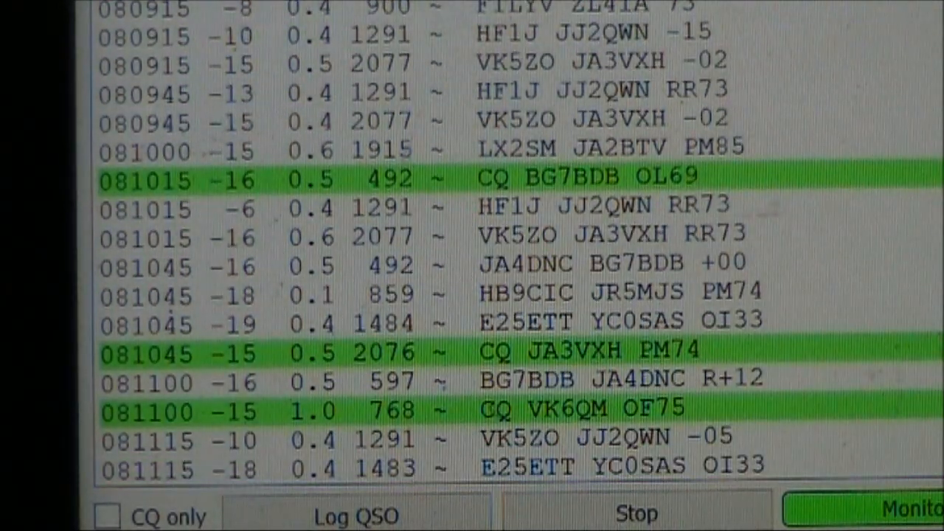